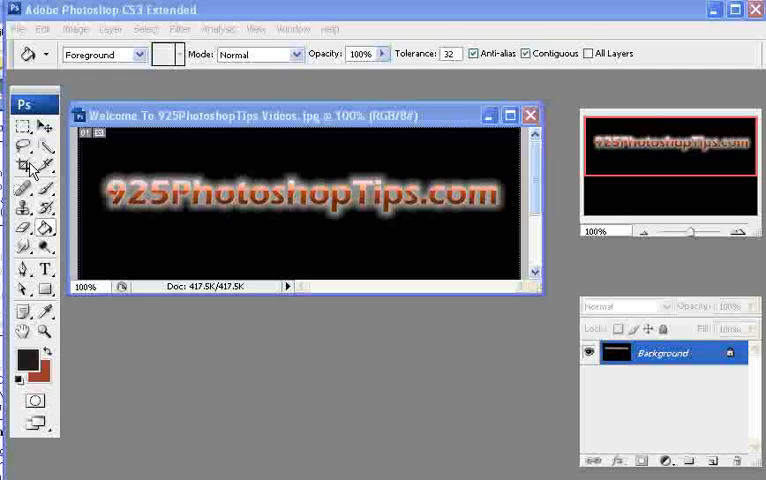
Start opening an image file from the File menu.
left_click(28, 28)
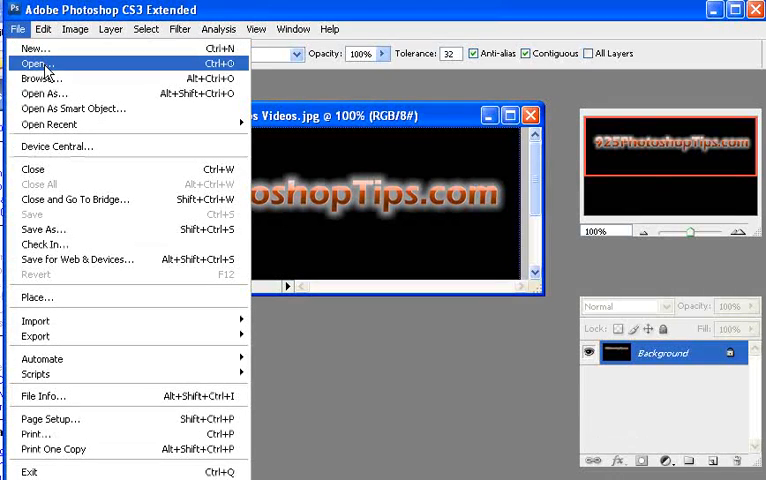
left_click(32, 64)
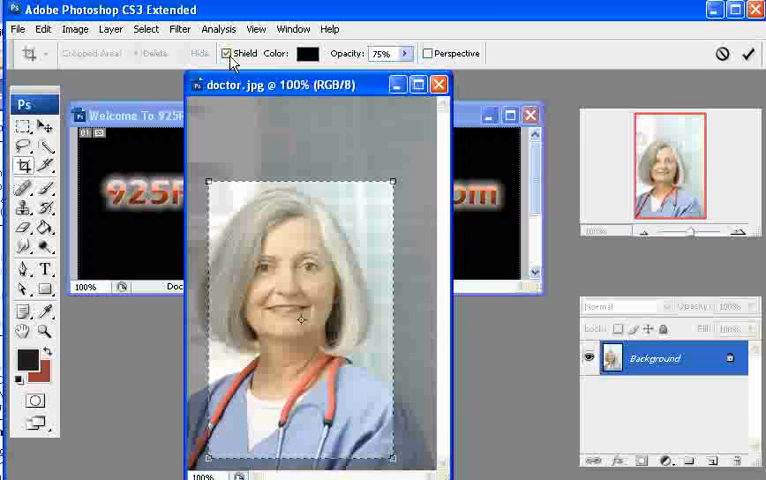
Adjust the shading shown outside the crop marquee on doctor.jpg.
left_click(232, 52)
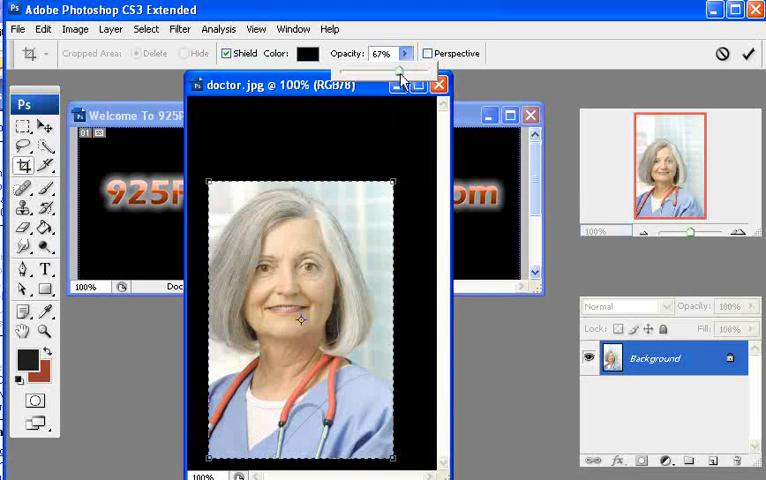
Reposition the crop marquee over the doctor and commit the crop.
left_click_drag(398, 72, 404, 72)
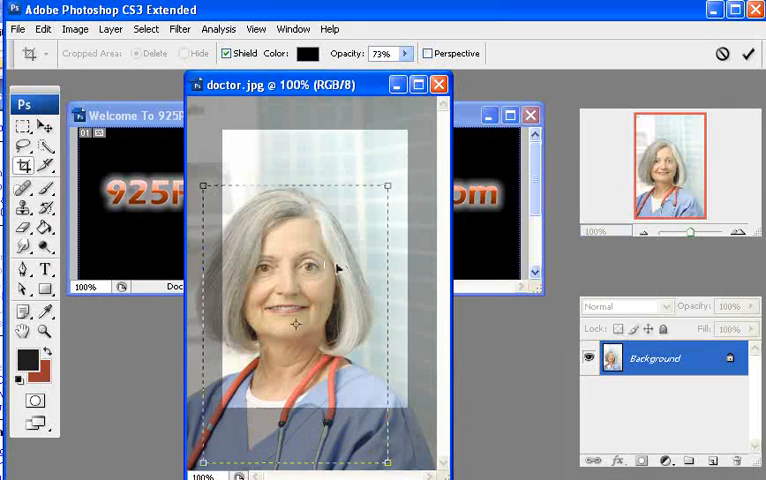
left_click(748, 56)
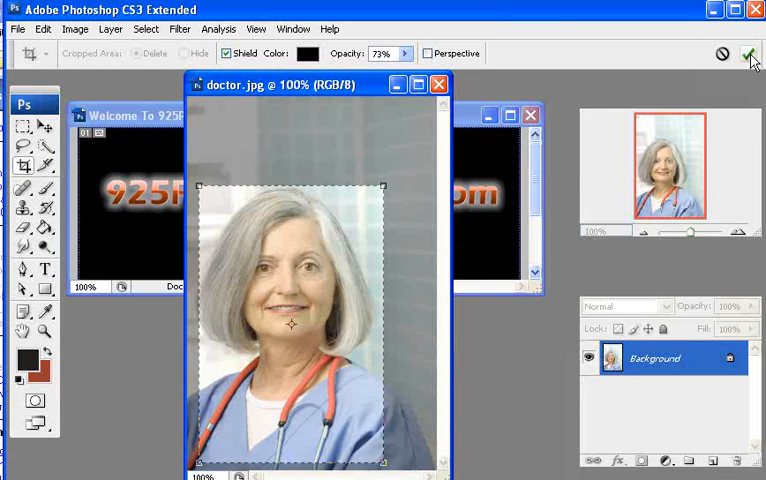
mouse_move(748, 52)
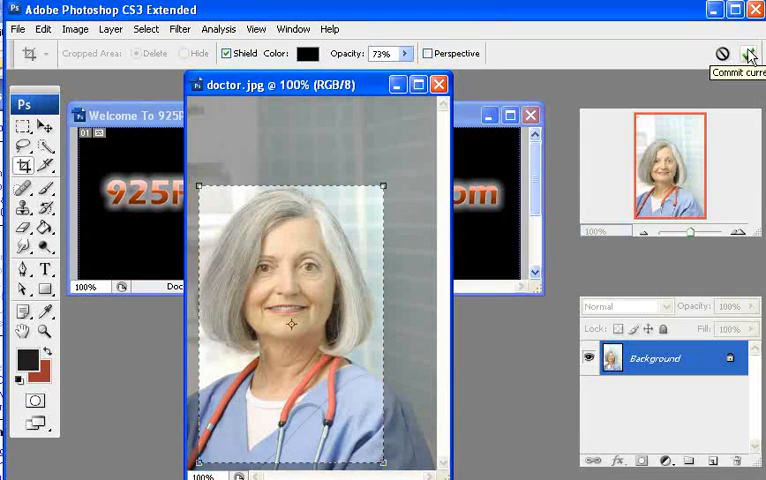
left_click(746, 56)
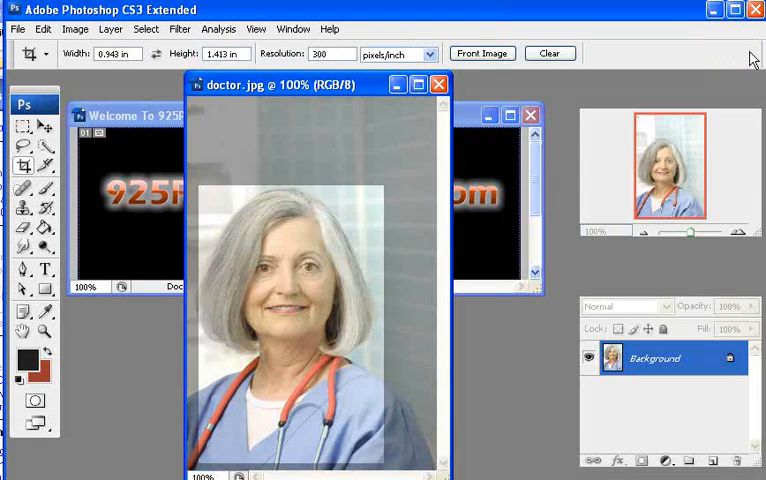